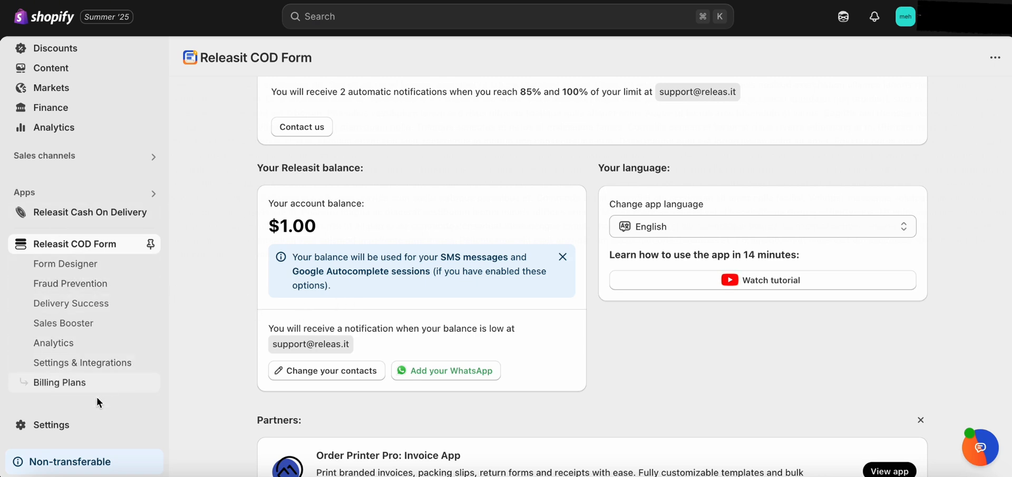
# Reach the store's Shipping and delivery settings listing the general and custom shipping profiles.
pyautogui.click(50, 424)
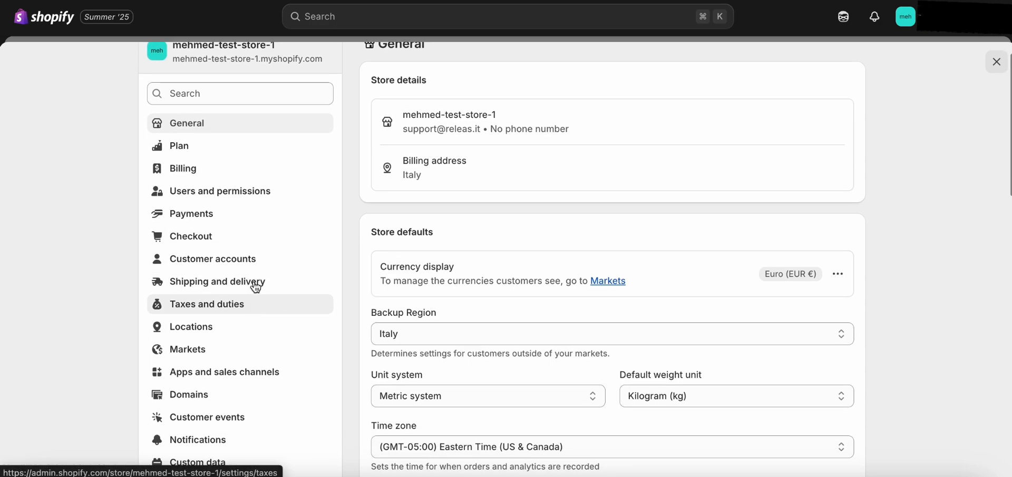
pyautogui.click(217, 281)
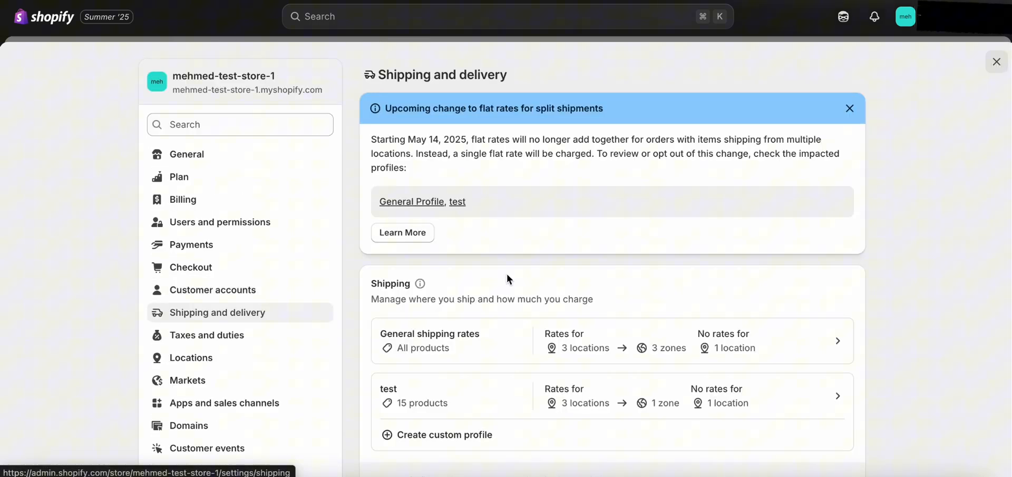
pyautogui.scroll(-3)
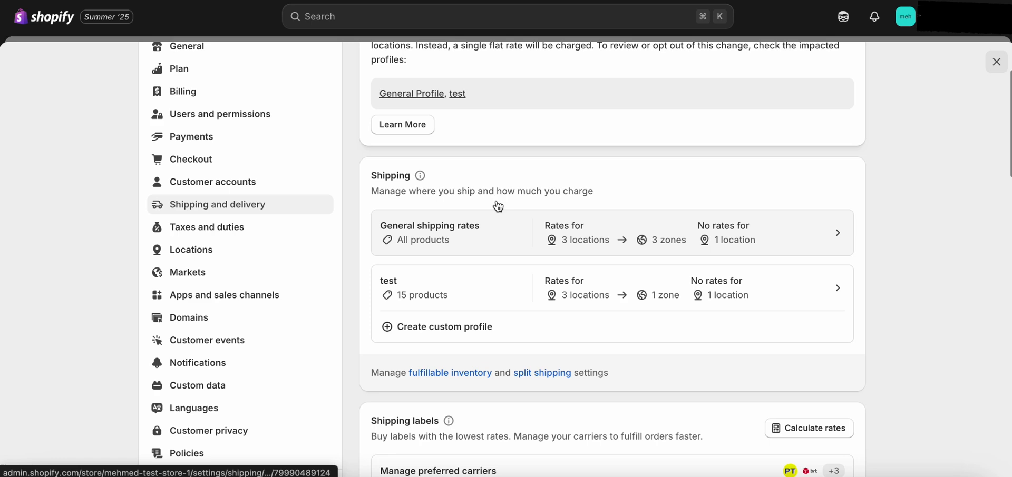
pyautogui.moveTo(394, 267)
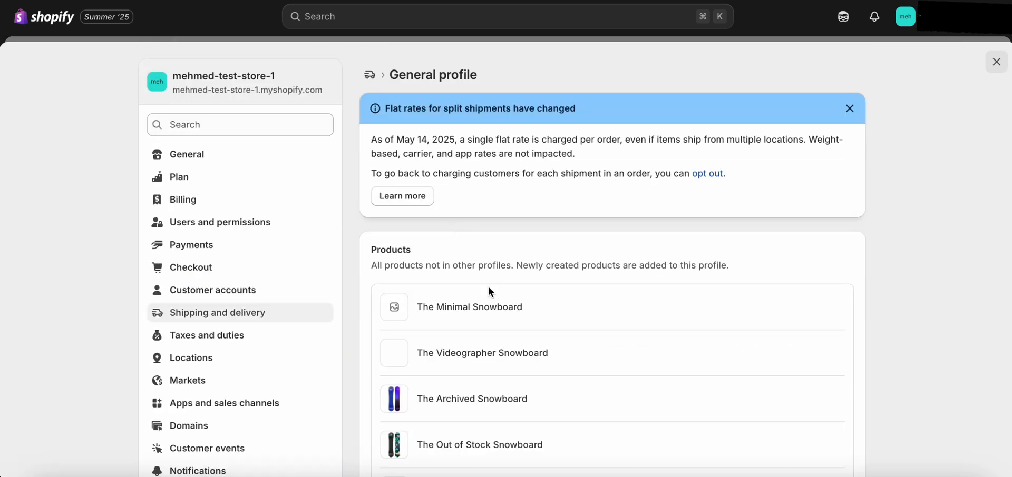
# Add the 'test' location to the General profile's fulfillment locations and save the profile.
pyautogui.scroll(-3)
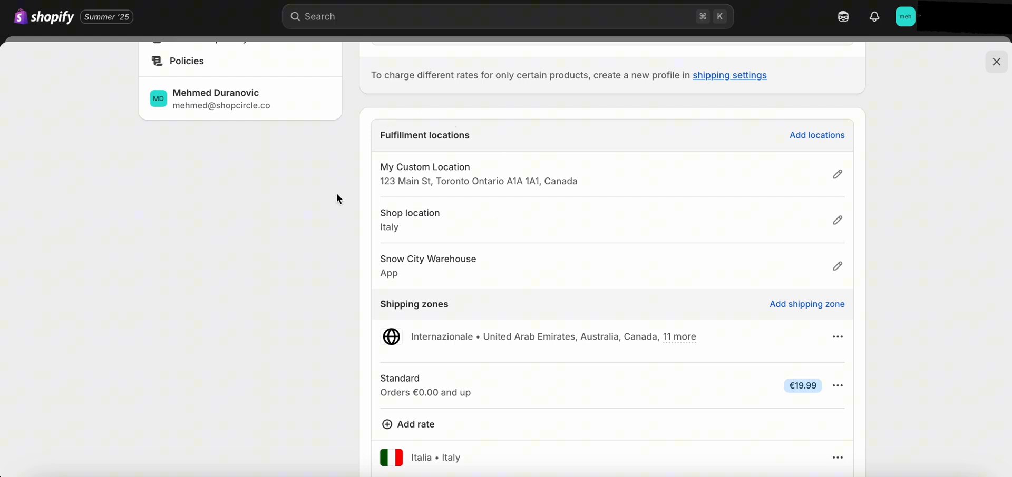
pyautogui.moveTo(755, 206)
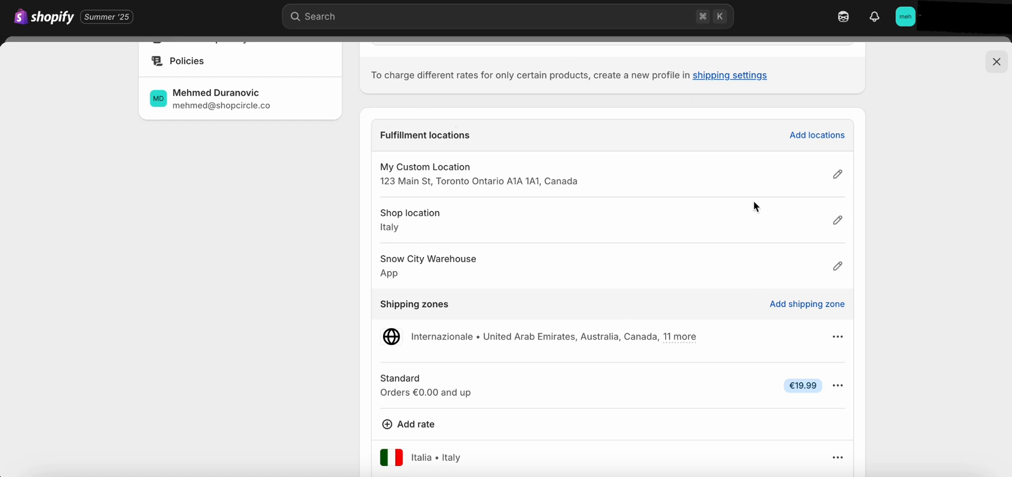
pyautogui.moveTo(579, 275)
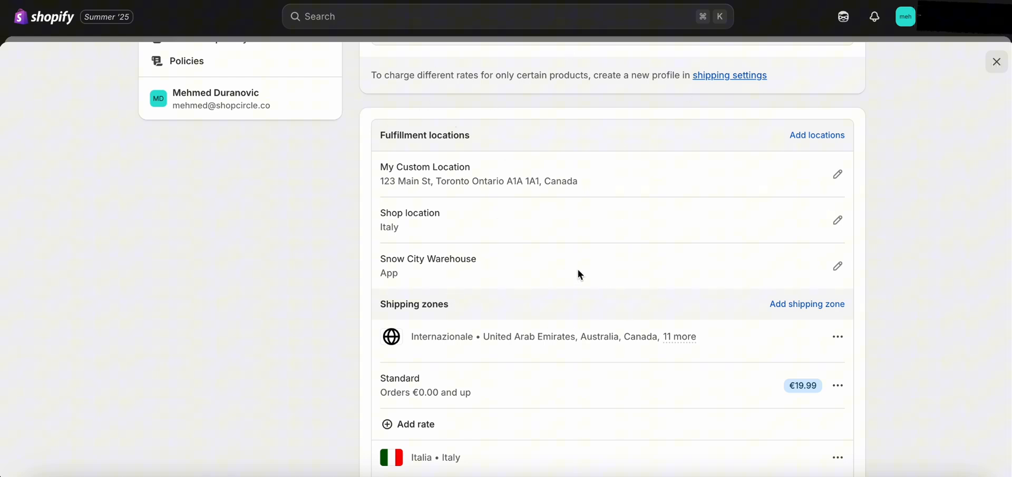
pyautogui.moveTo(607, 251)
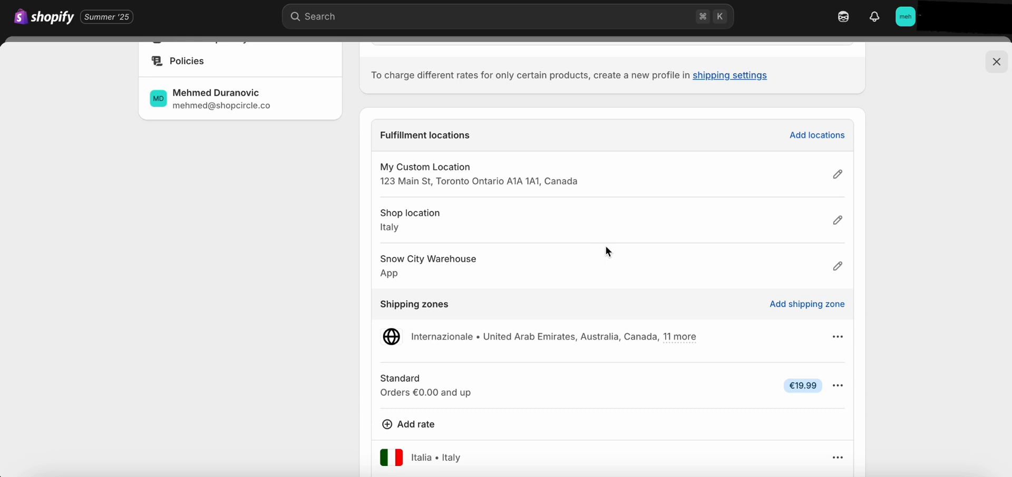
pyautogui.scroll(-3)
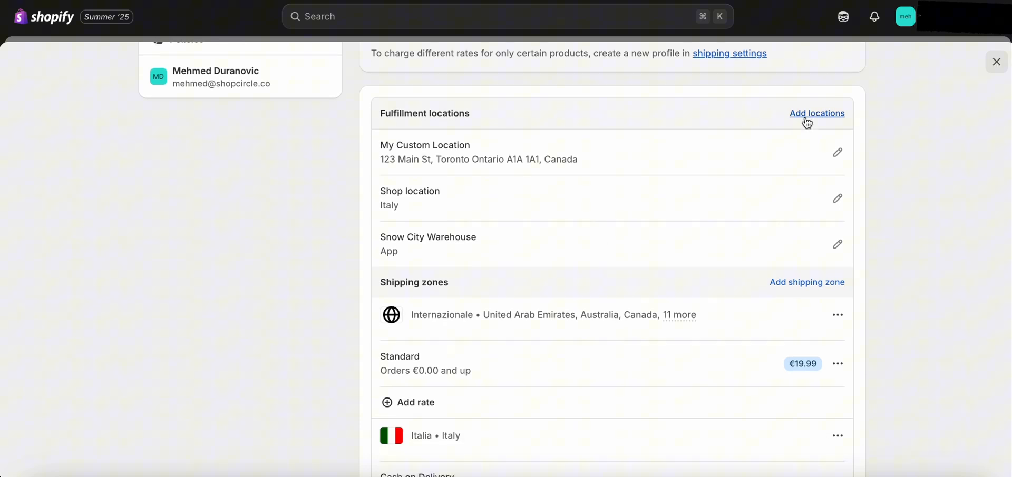
pyautogui.click(816, 112)
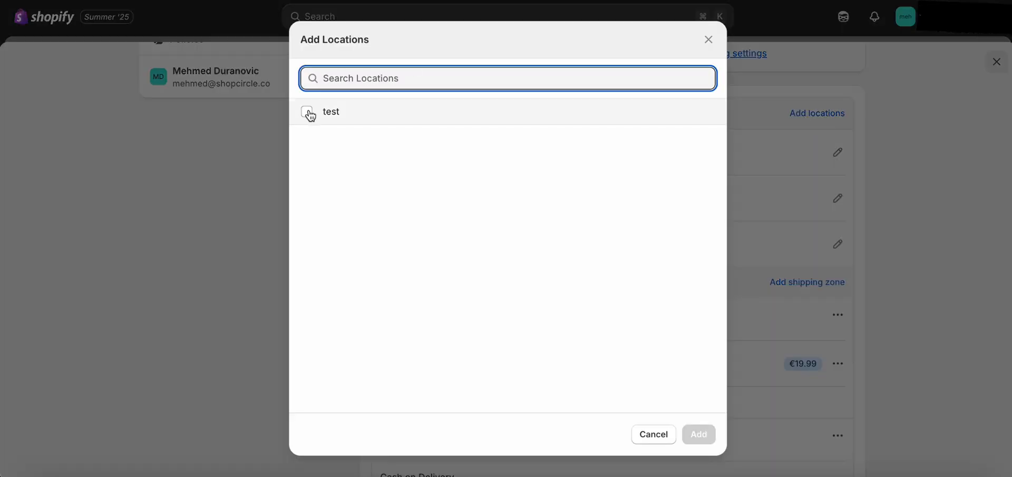
pyautogui.click(307, 111)
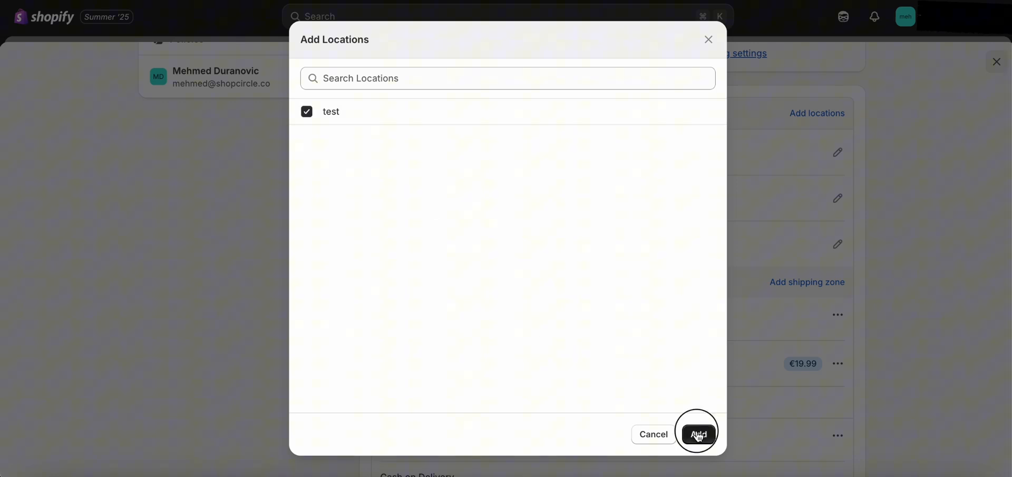
pyautogui.click(698, 434)
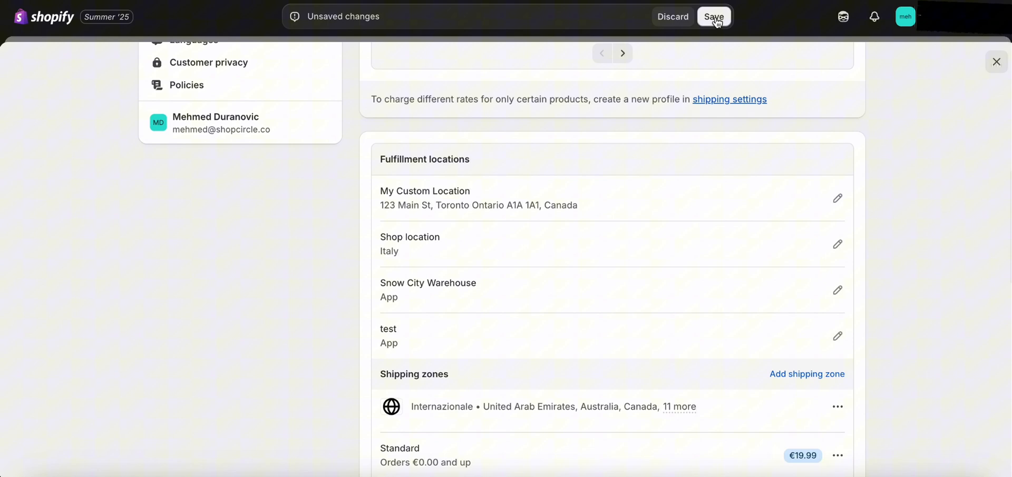
pyautogui.click(714, 16)
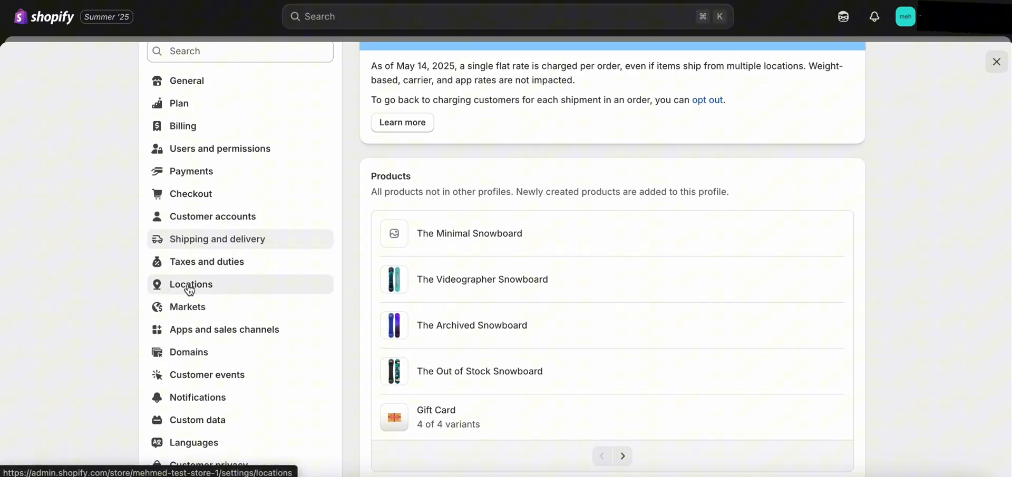
pyautogui.click(190, 284)
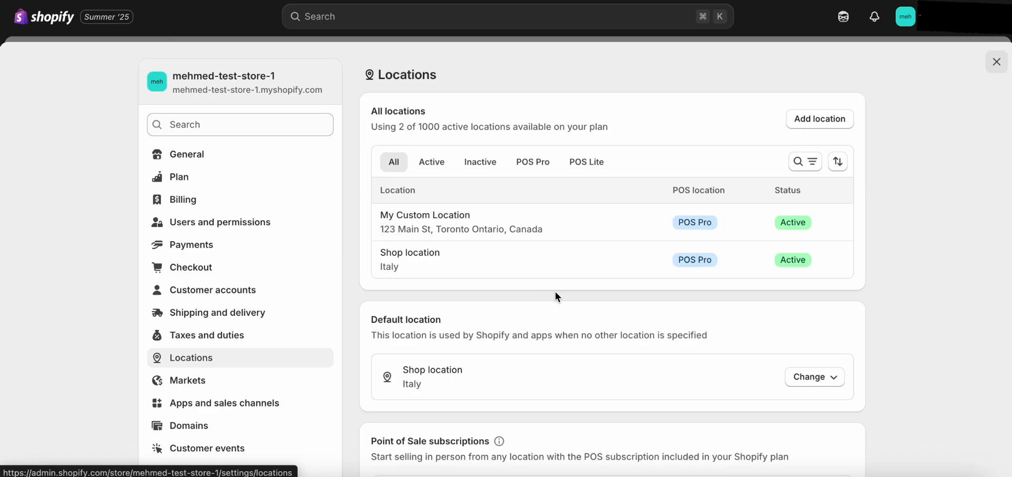
pyautogui.scroll(-3)
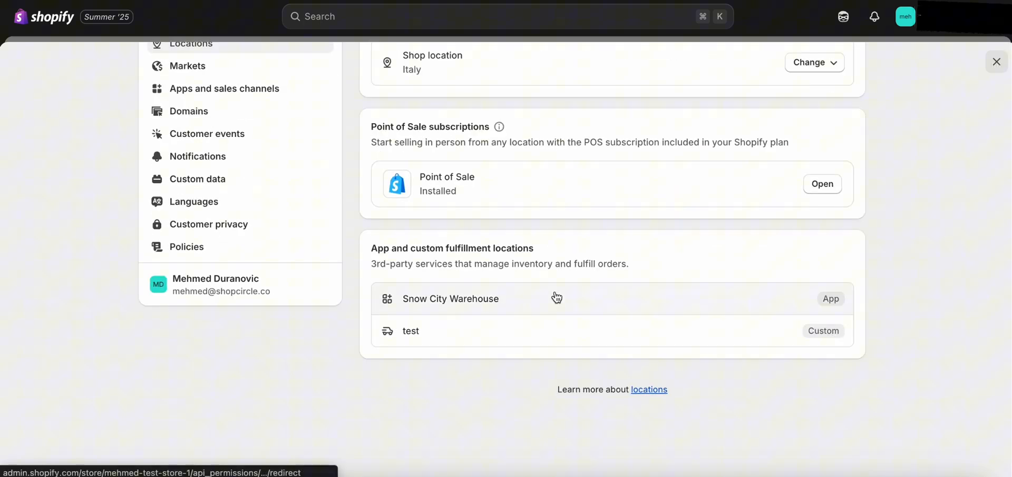
pyautogui.moveTo(618, 350)
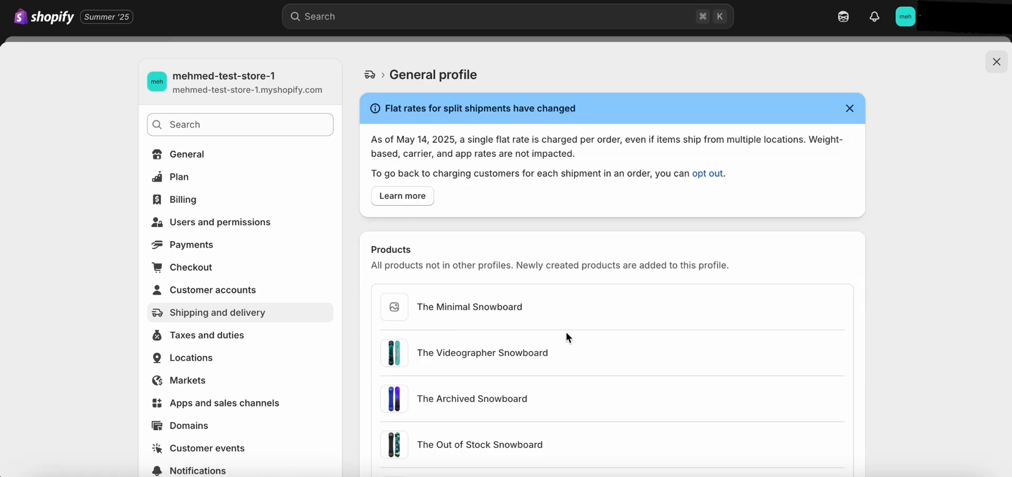
# Add 'test' to the General profile's fulfillment locations again and save, getting the 'Profile updated' confirmation.
pyautogui.scroll(-3)
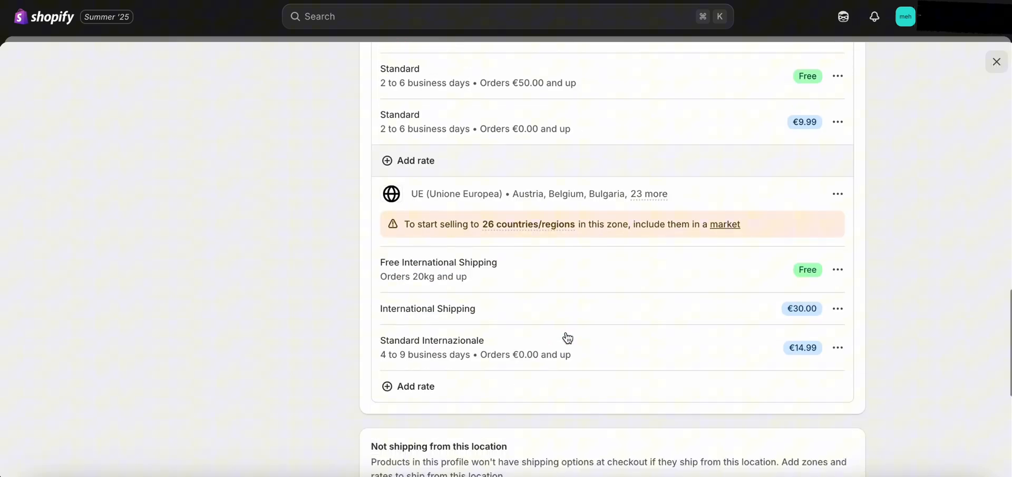
pyautogui.scroll(-3)
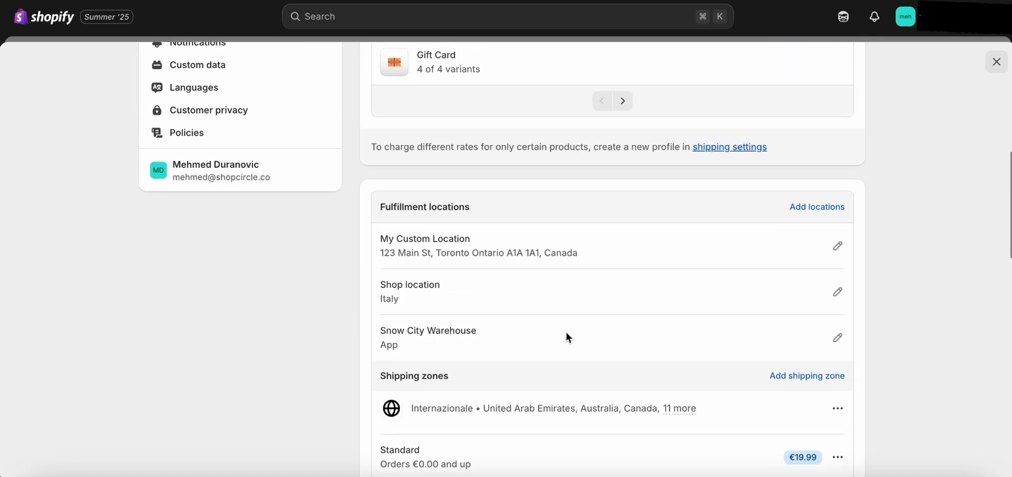
pyautogui.moveTo(761, 239)
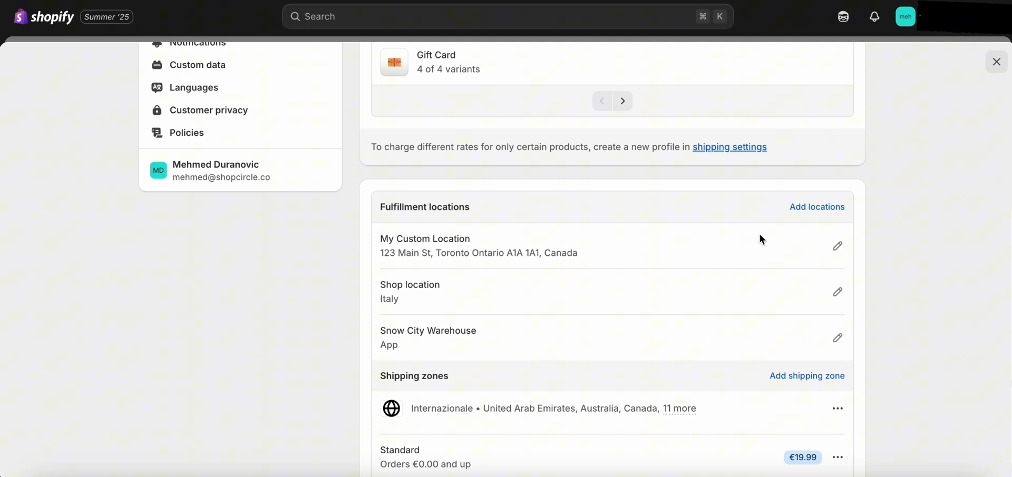
pyautogui.click(817, 206)
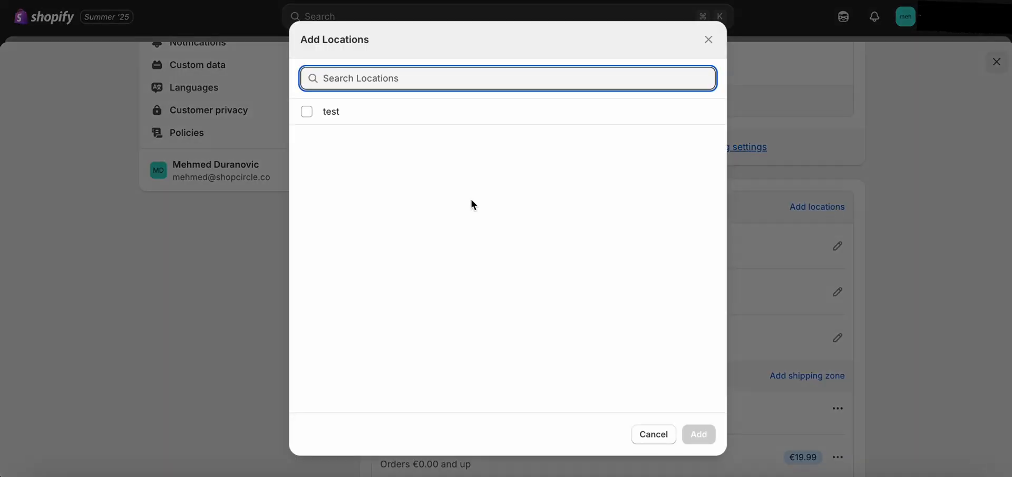
pyautogui.click(307, 111)
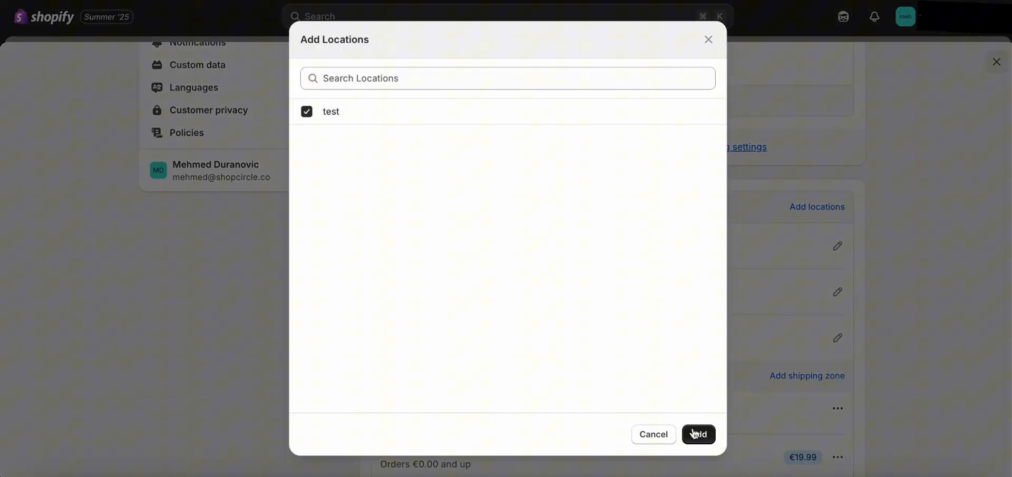
pyautogui.click(698, 434)
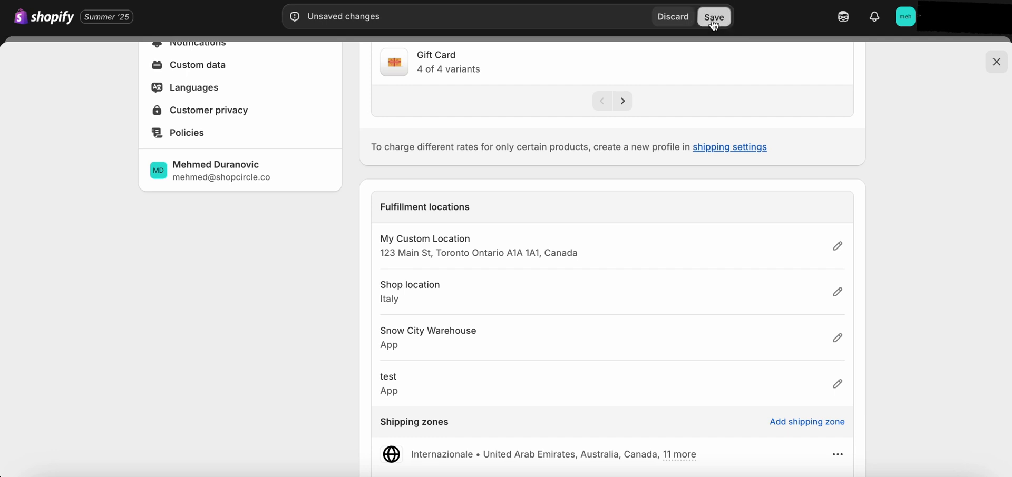
pyautogui.click(712, 17)
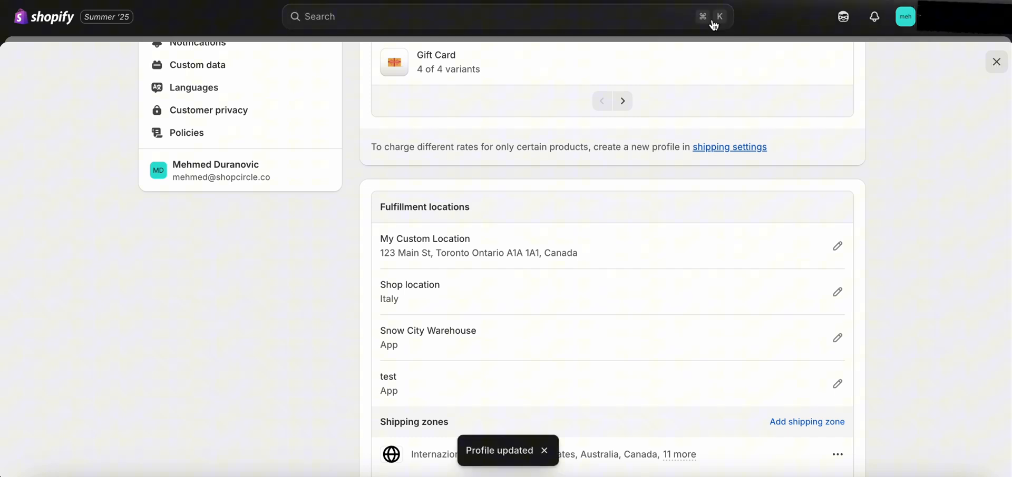